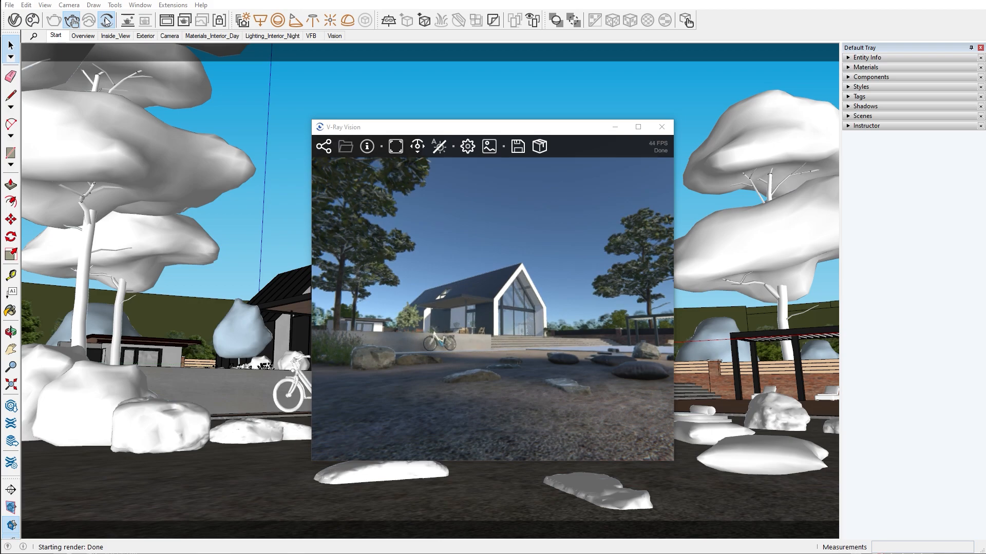
Move the Vision preview top-right, open the Asset Editor, and set sun horizontal angle to 89.2
left_click_drag(342, 126, 619, 52)
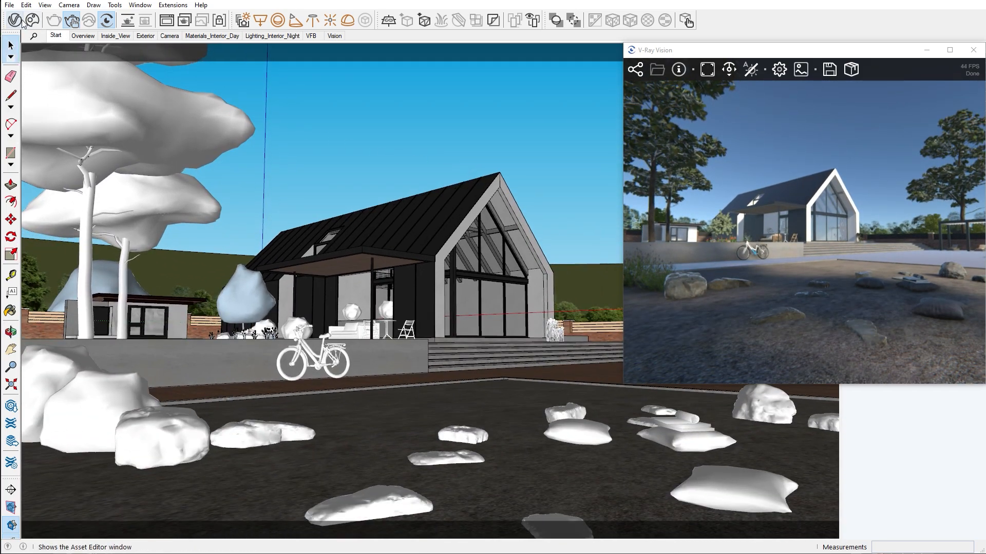
left_click(11, 20)
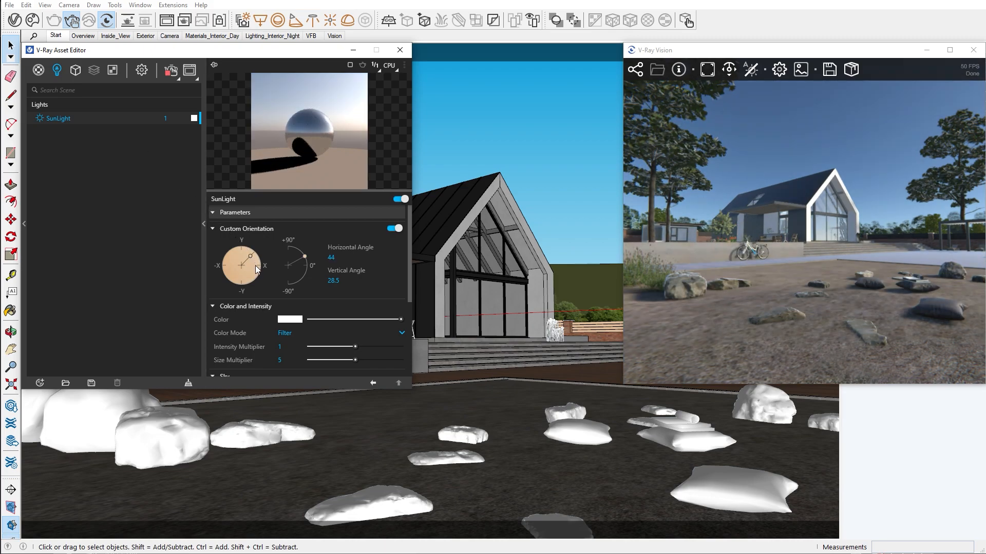
left_click_drag(245, 255, 254, 265)
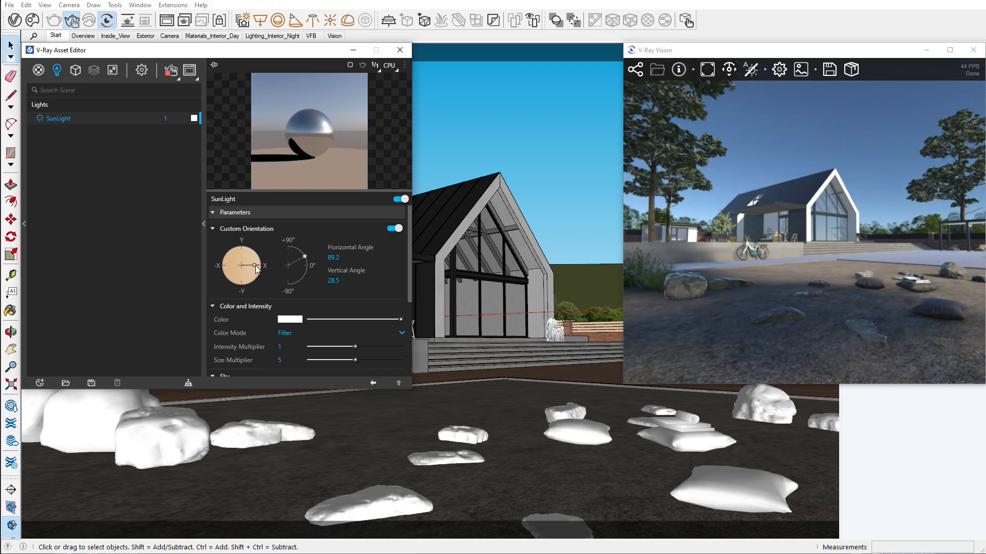
left_click(635, 69)
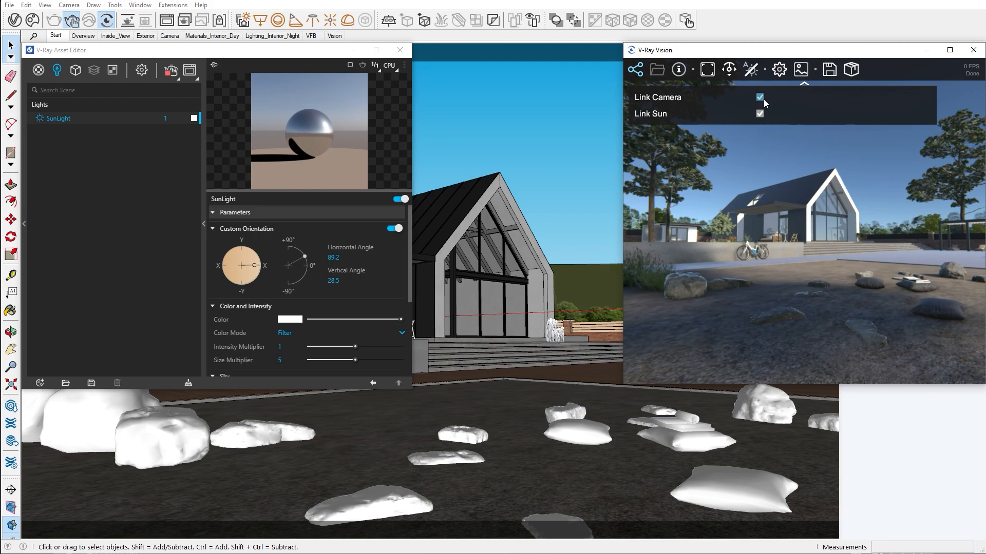
Unlink the preview's camera and sun, show SunLight's settings, and enlarge the Vision window
left_click(759, 97)
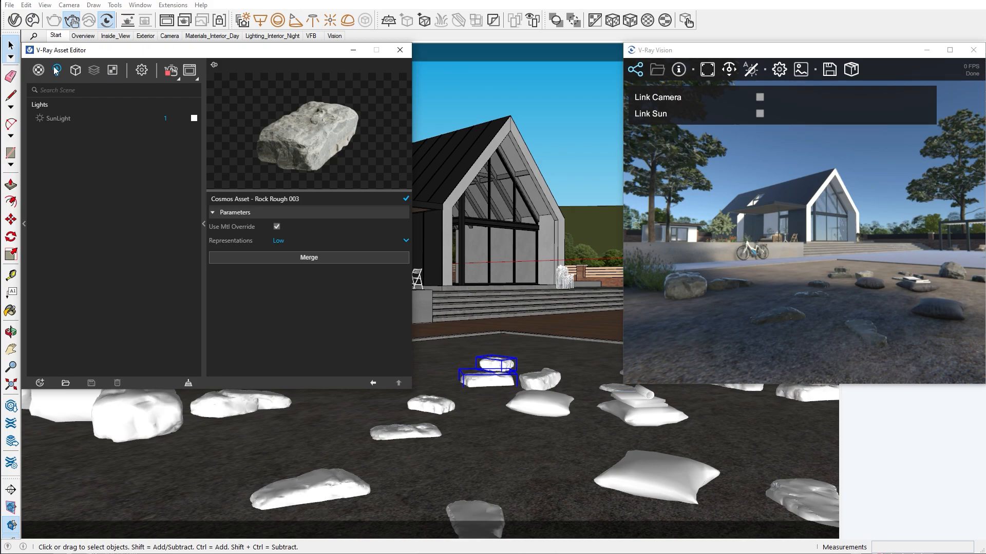
left_click(57, 118)
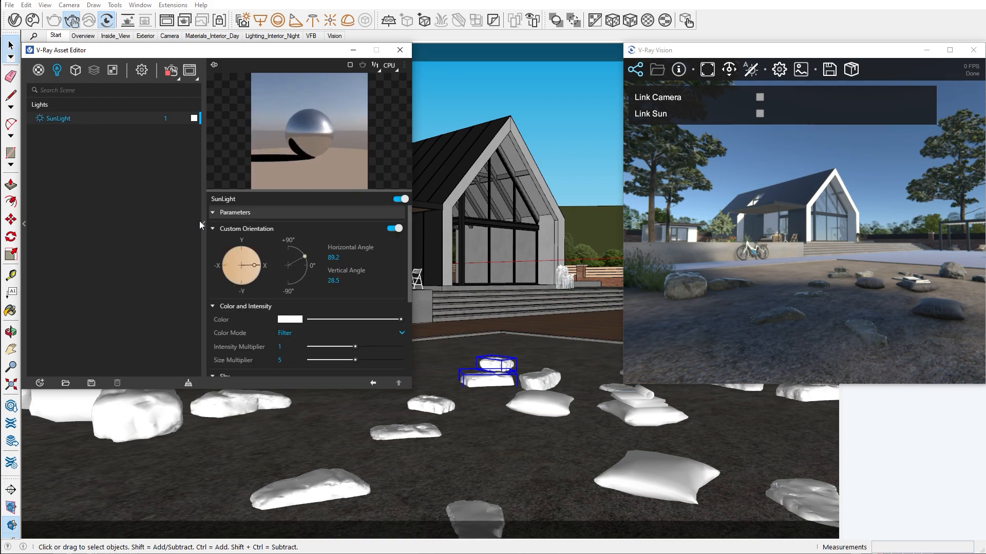
left_click_drag(248, 255, 236, 258)
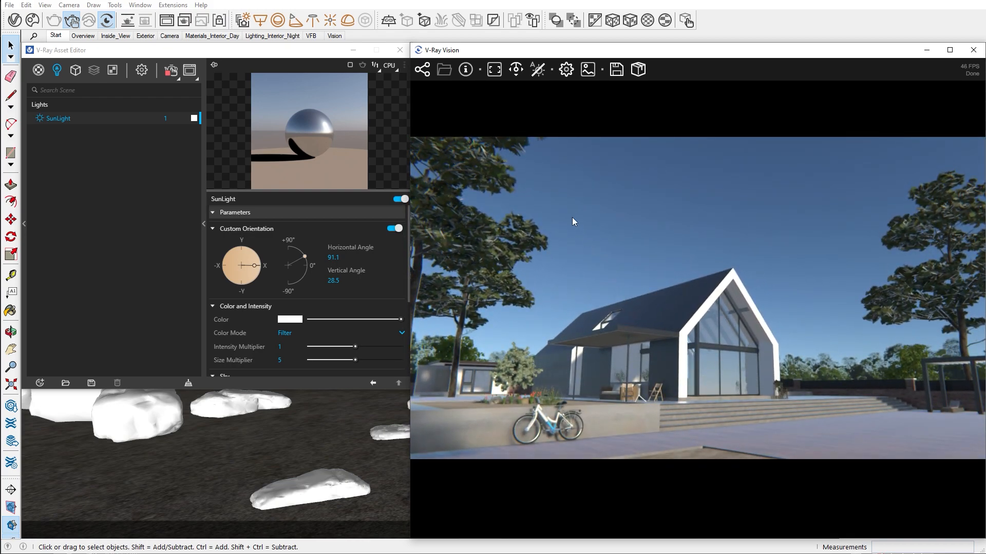
Move the V-Ray Vision camera down to a low view across the rocks before the house
left_click(465, 70)
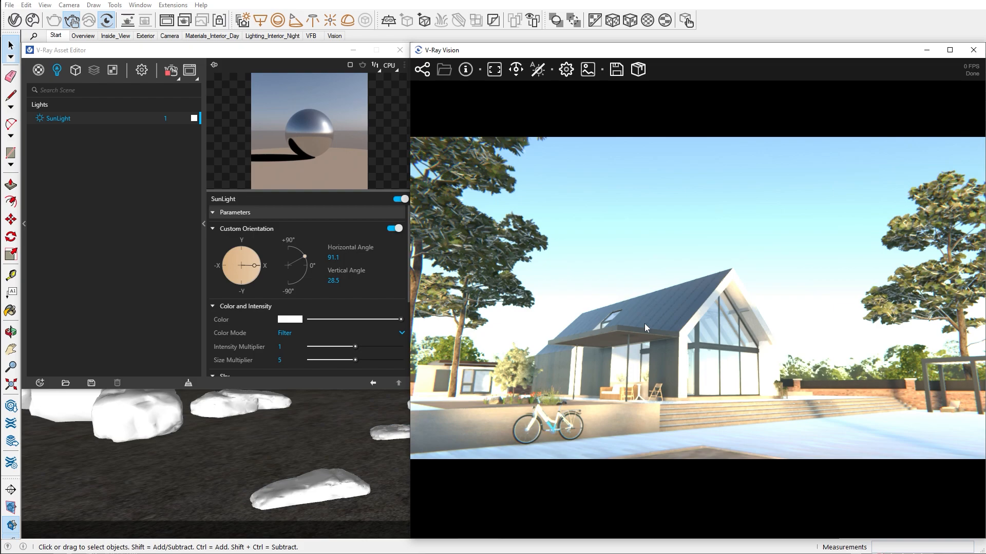
mouse_move(535, 372)
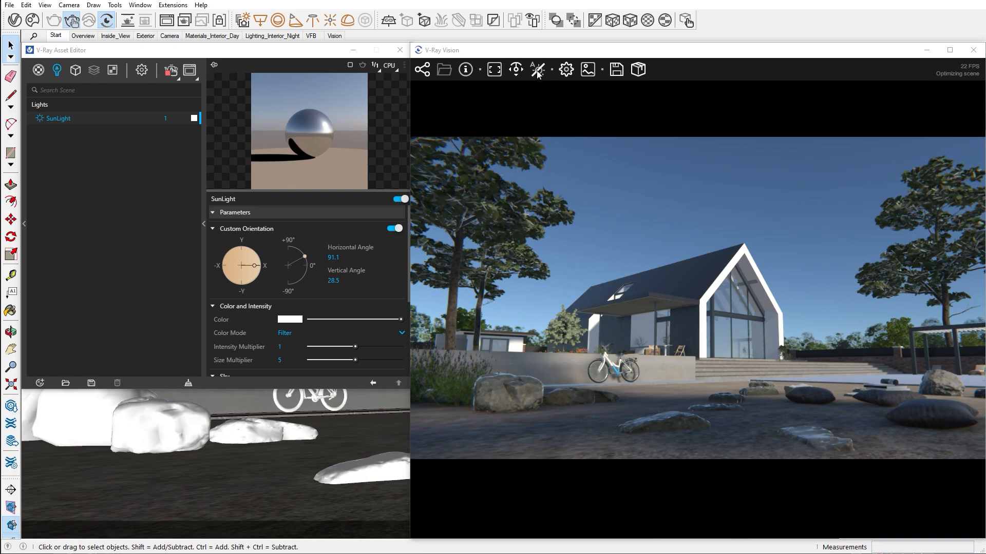
Set the camera exposure value to 19.88 in Render Settings, with automatic exposure on
left_click(538, 69)
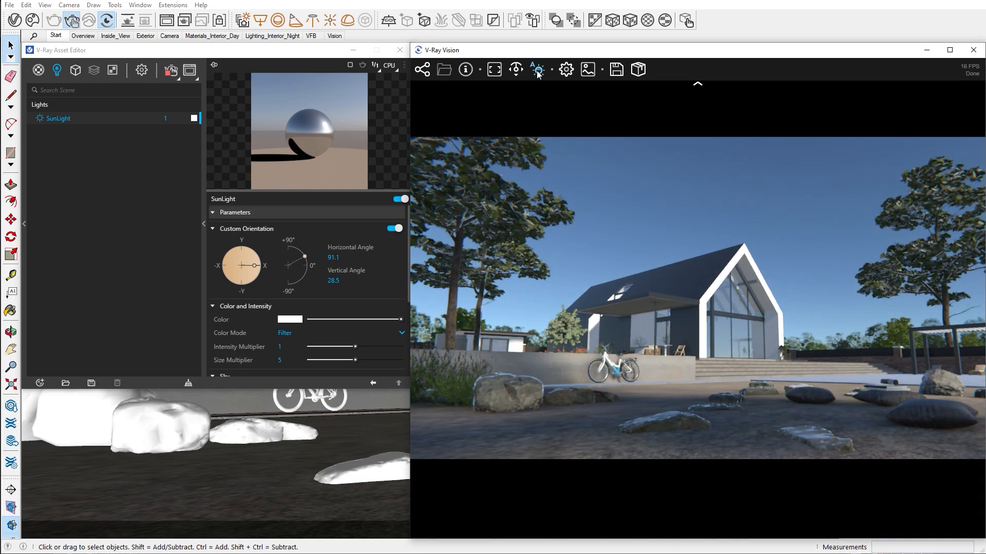
mouse_move(537, 69)
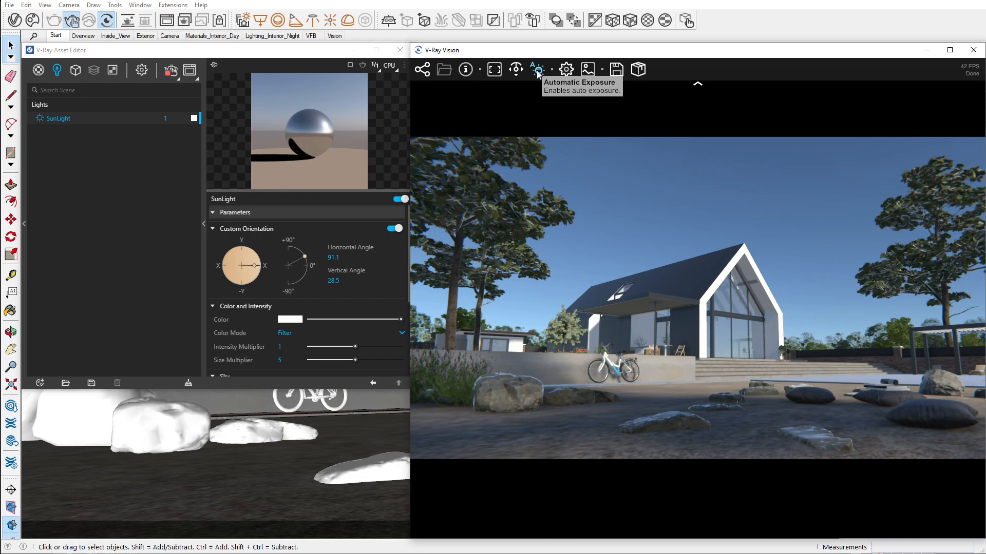
left_click(535, 70)
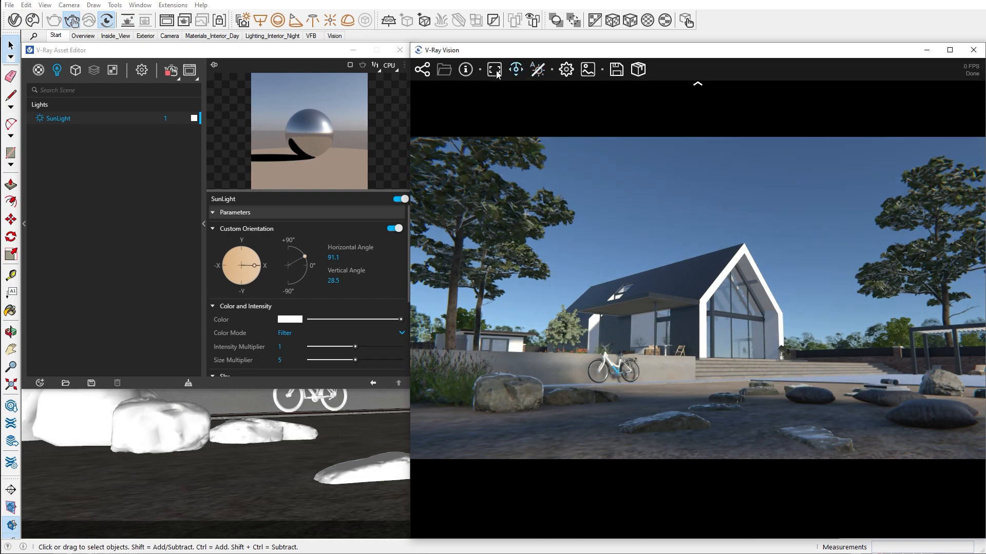
left_click(142, 70)
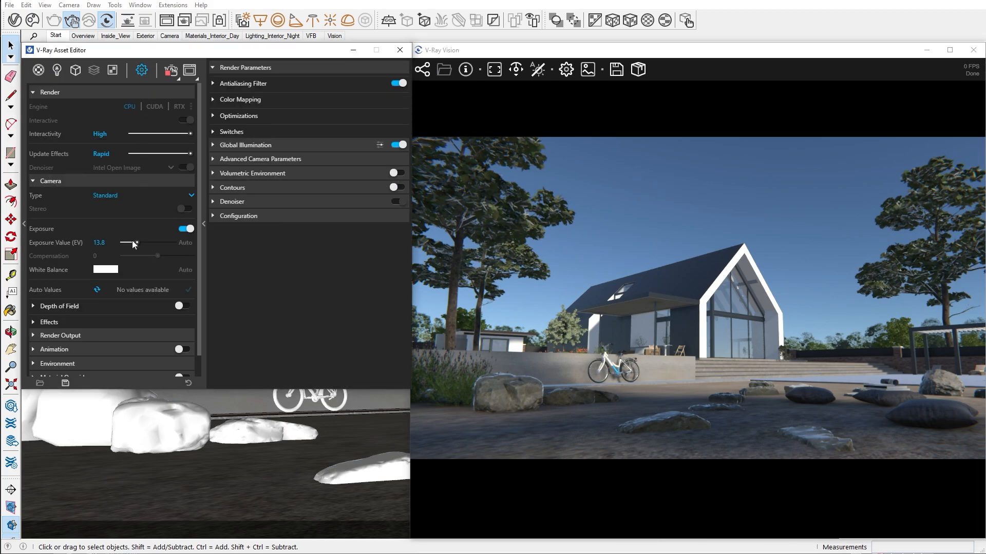
left_click_drag(126, 243, 130, 244)
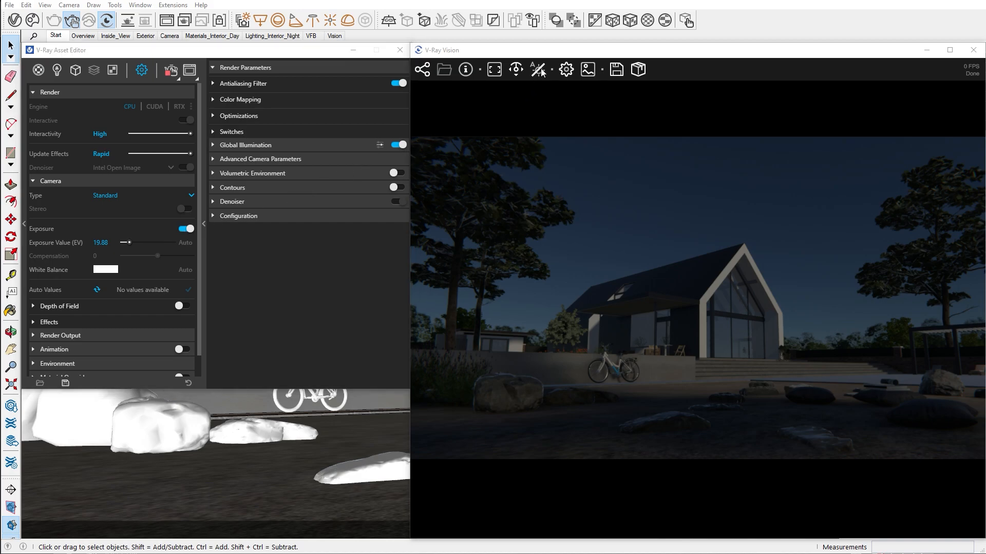
left_click(538, 68)
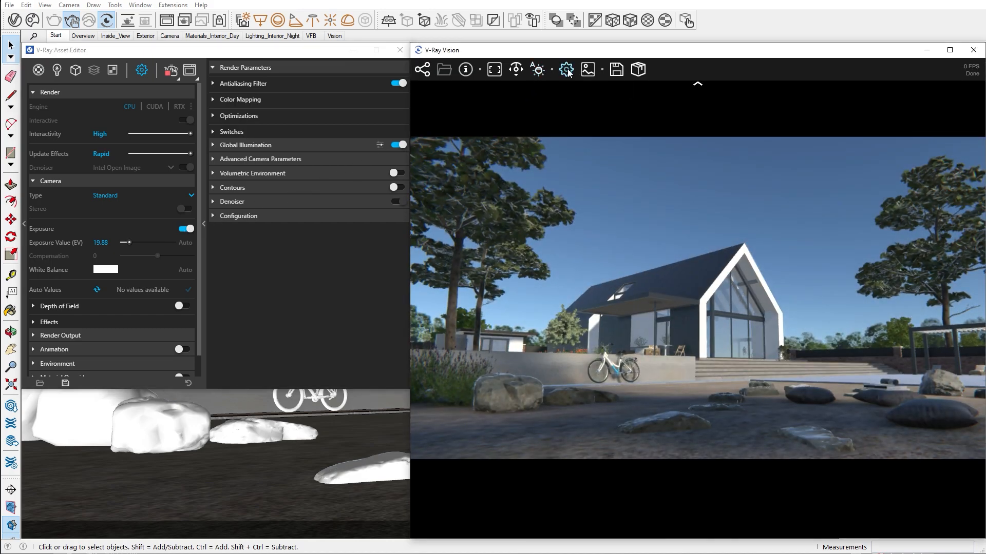
In Vision settings, list the scene geometries and switch Proxy LOD on, then back off
left_click(566, 70)
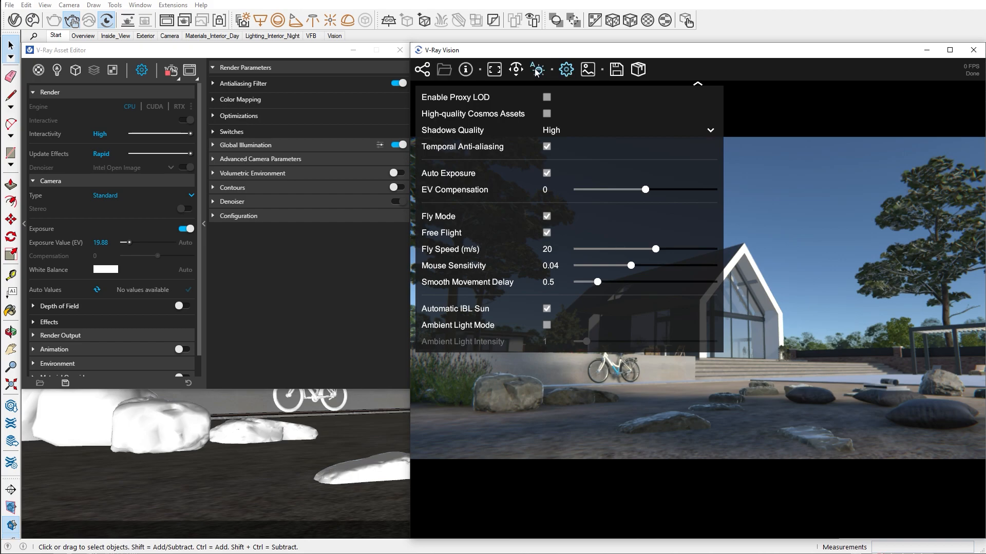
left_click(75, 71)
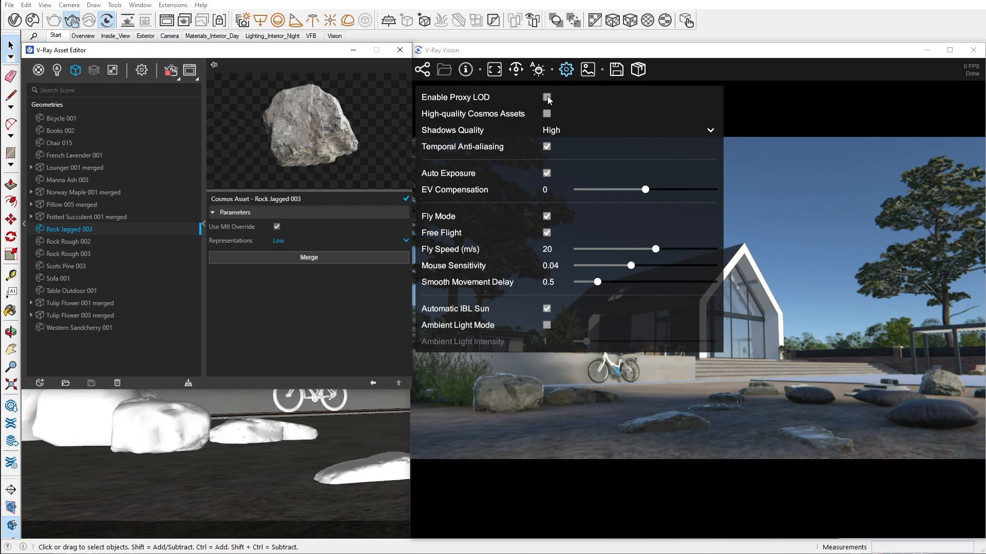
left_click(546, 98)
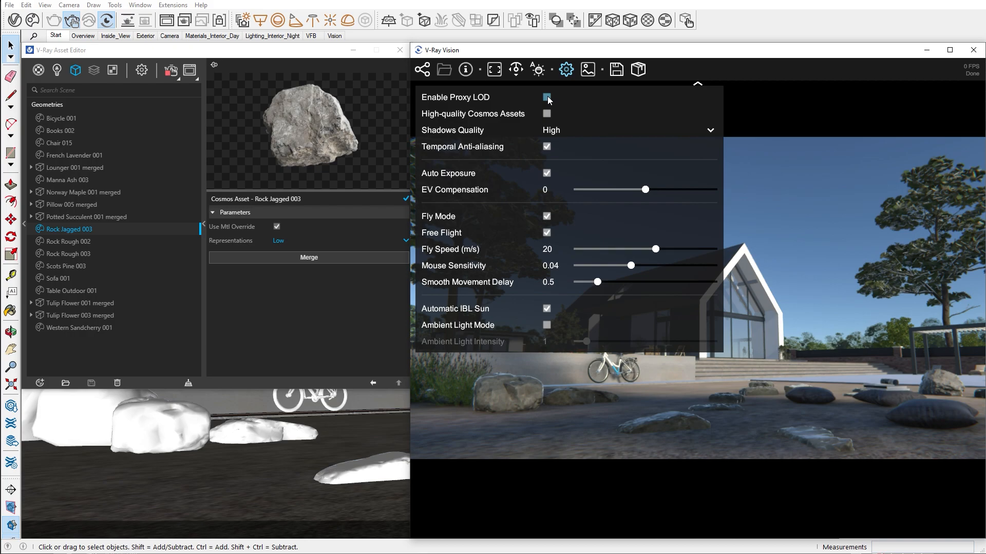
left_click(547, 97)
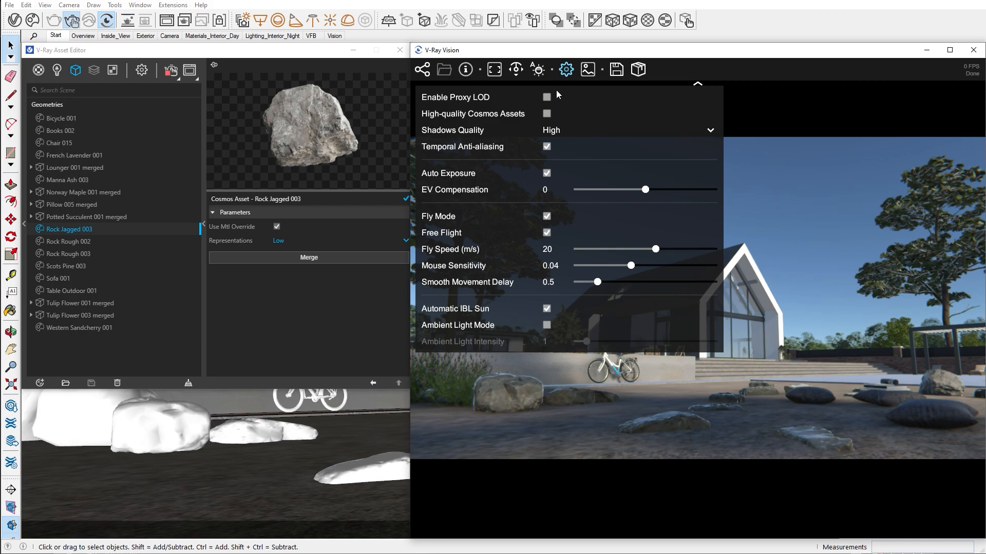
left_click(566, 70)
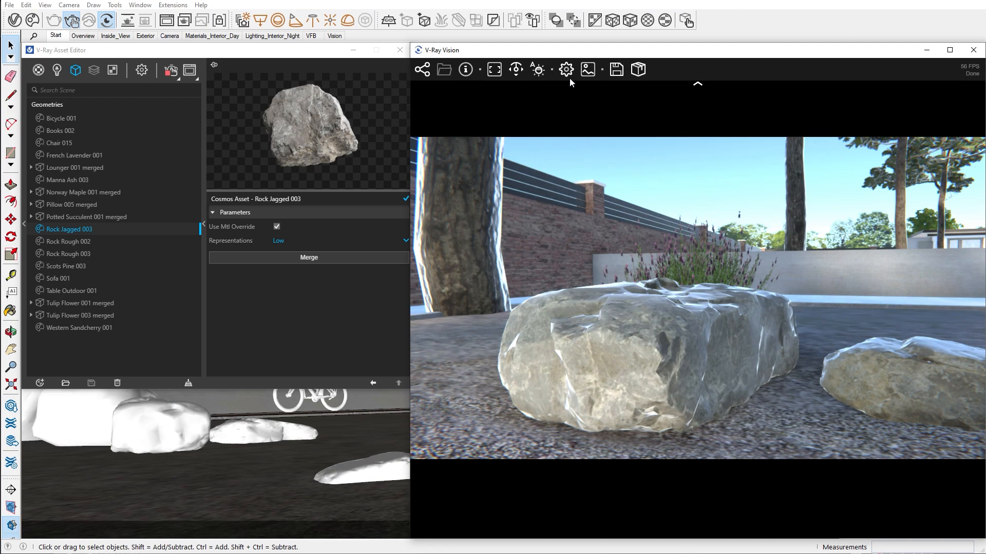
Toggle high-quality Cosmos assets and temporal anti-aliasing, and set smooth movement delay to 1.325
left_click(565, 69)
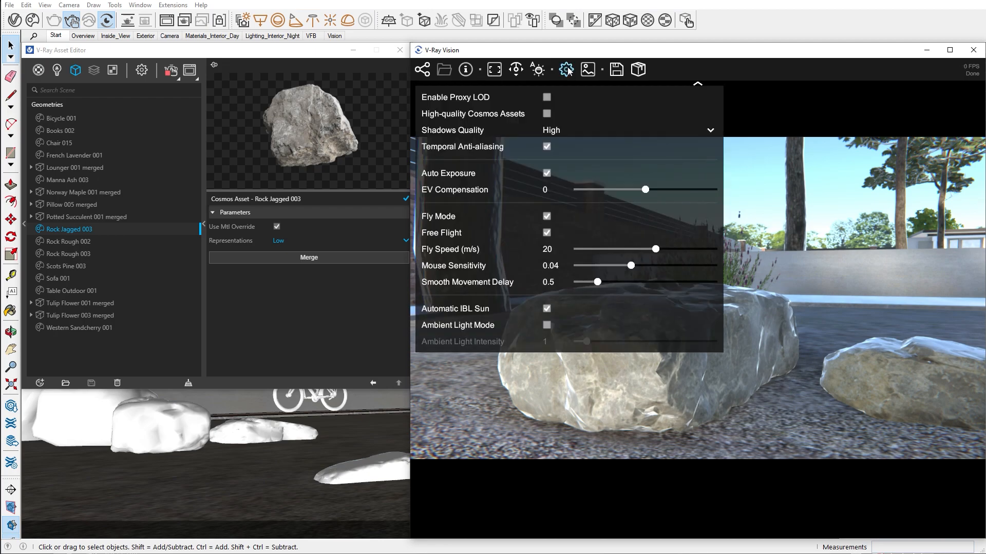
left_click(546, 113)
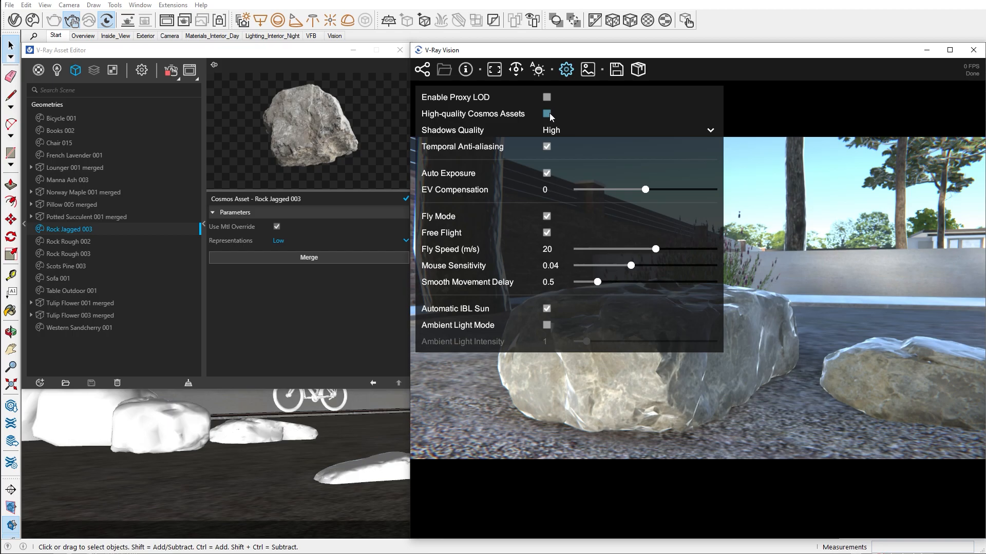
left_click(565, 70)
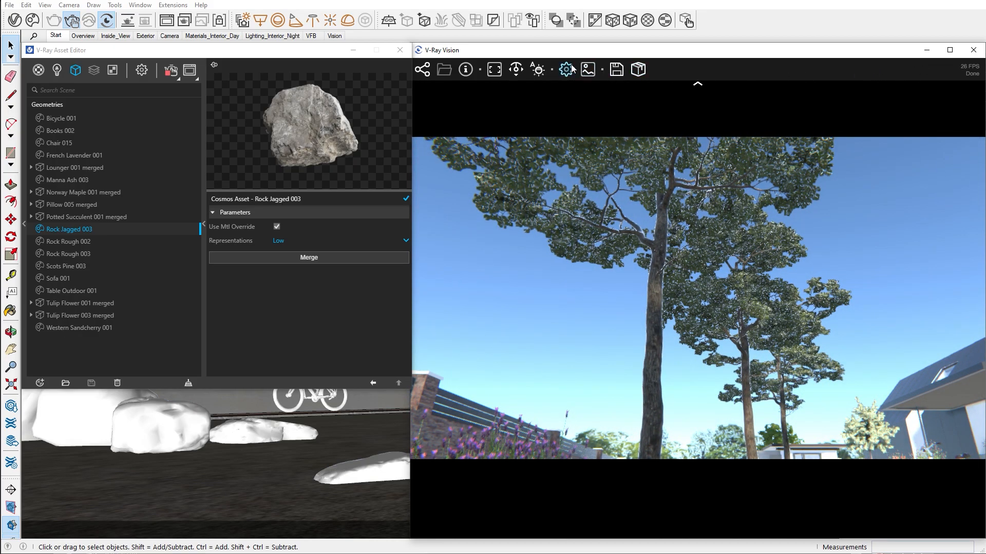
left_click(566, 69)
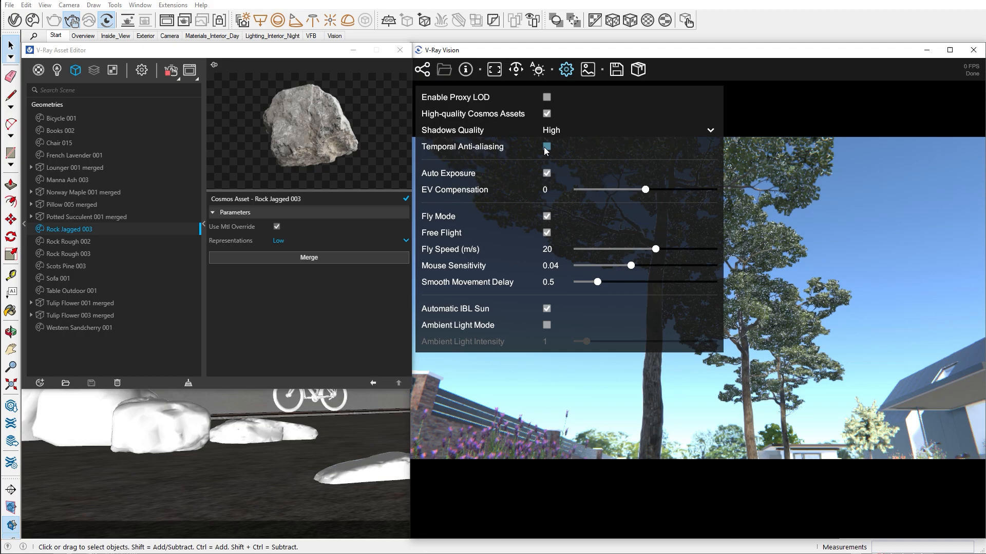
left_click(566, 70)
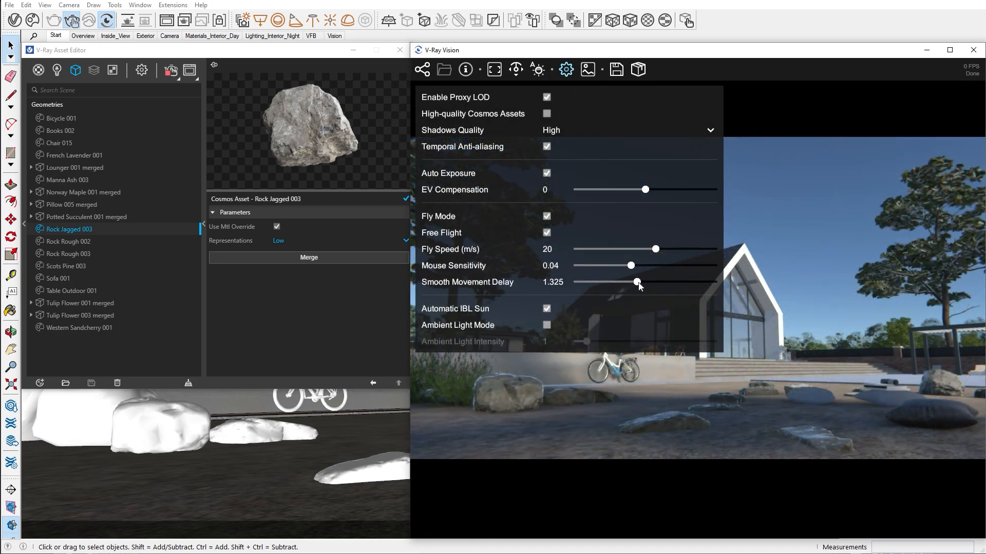
left_click(566, 69)
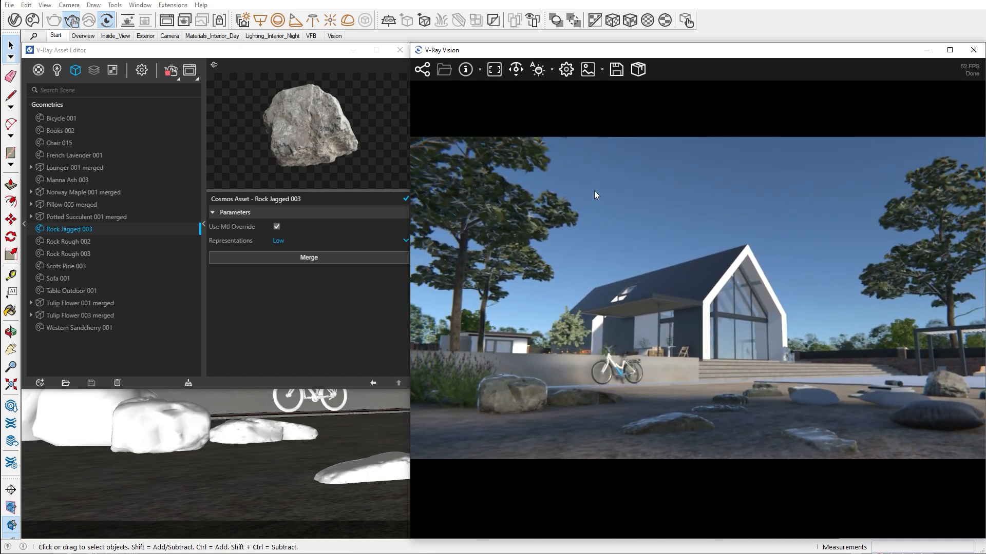
In Color Corrections, set temperature to -10.71 and tint to 7.8571
left_click(588, 69)
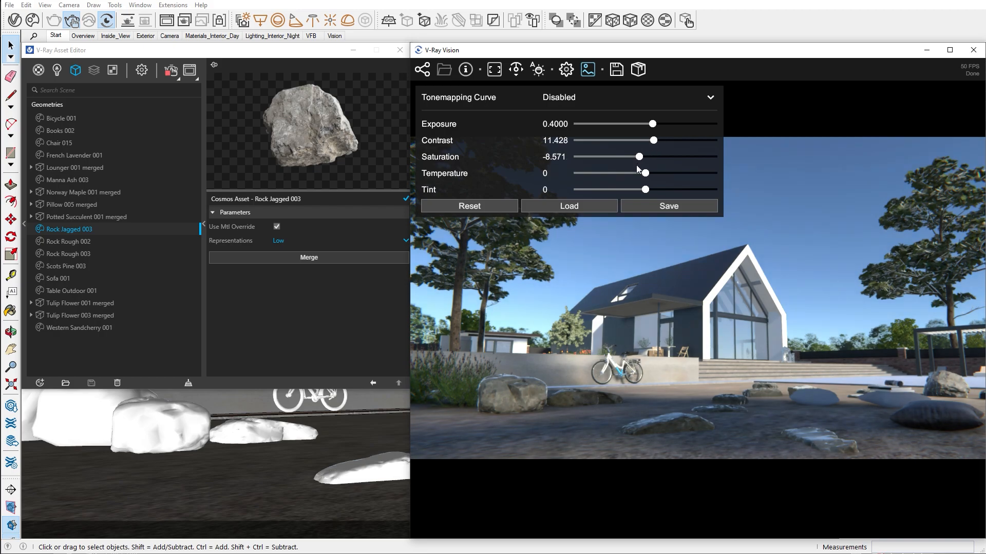
left_click_drag(643, 173, 639, 173)
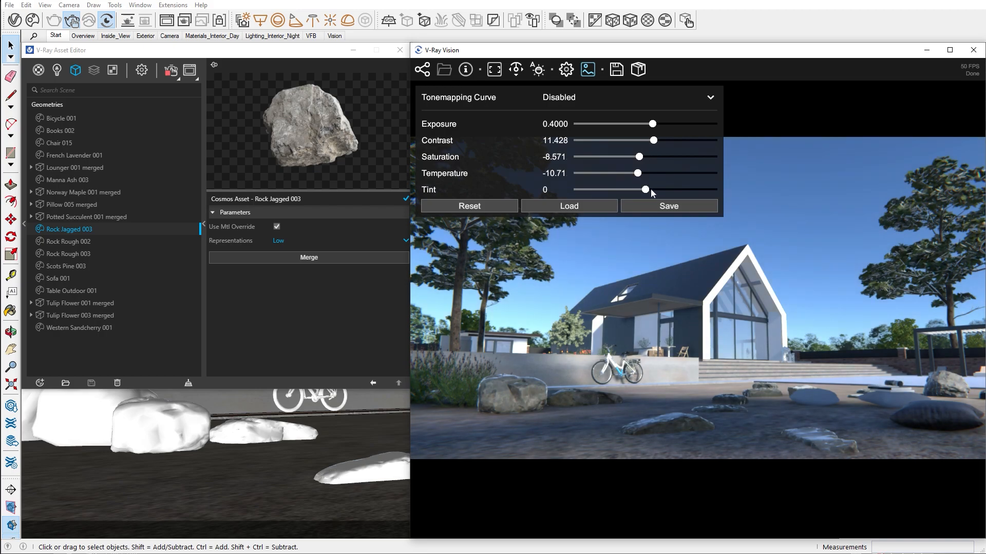
left_click_drag(643, 189, 650, 190)
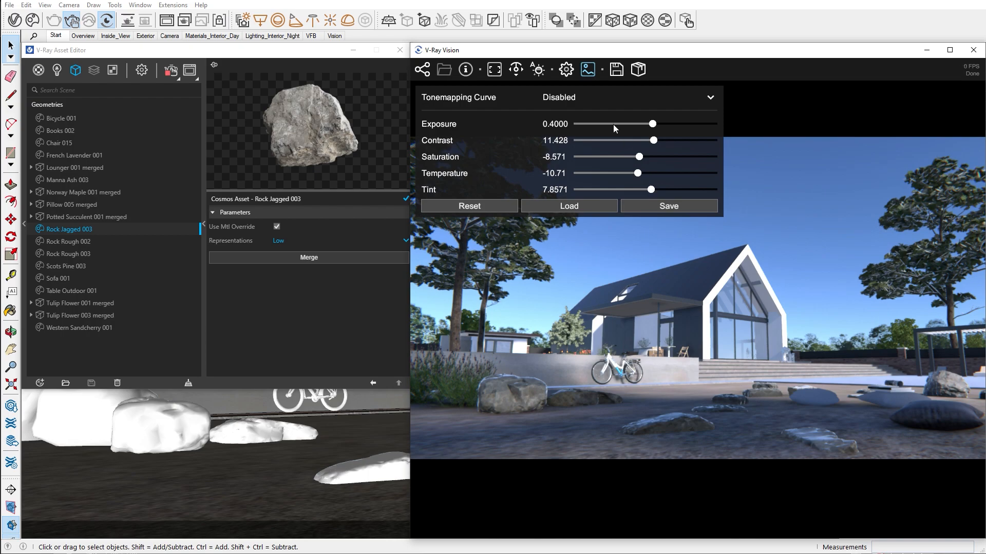
left_click(616, 69)
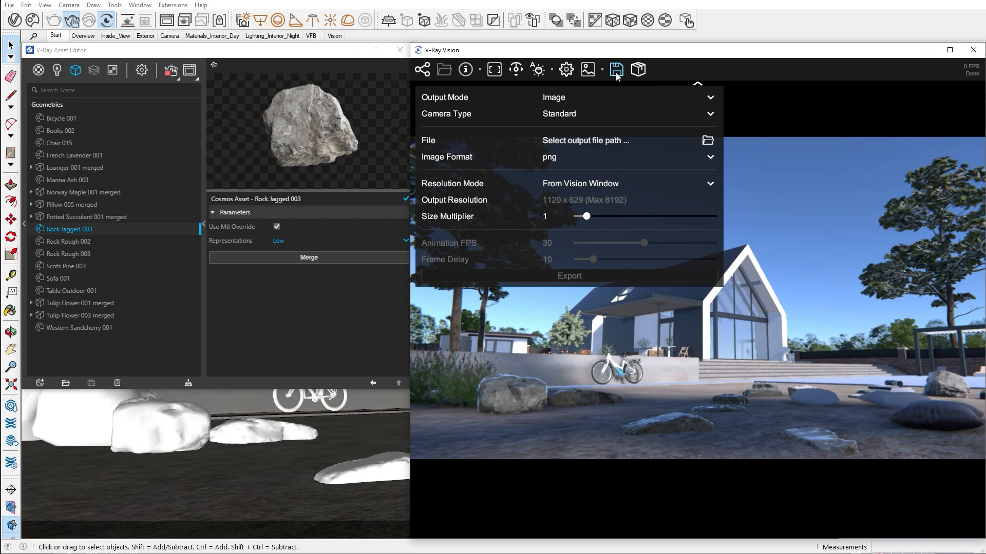
mouse_move(638, 69)
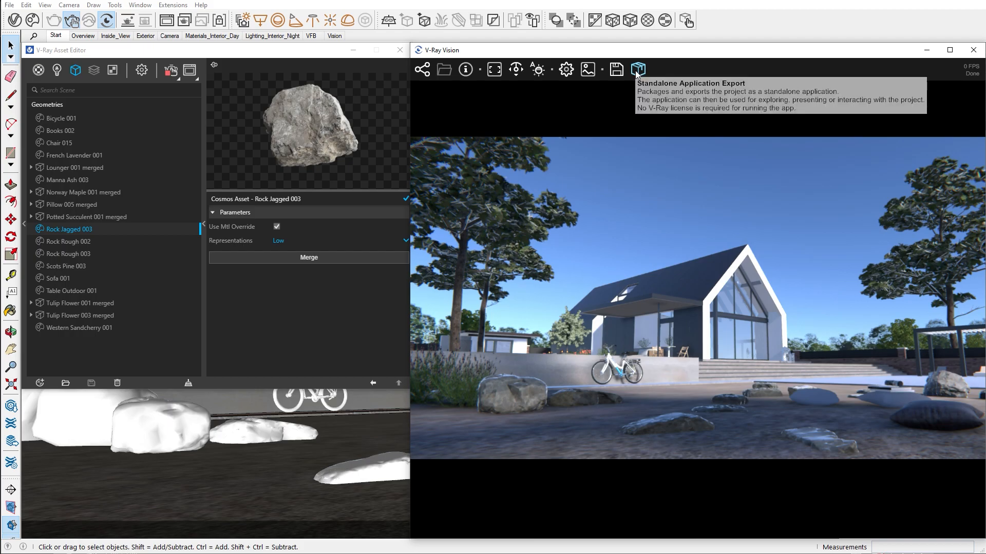
Export the house scene as a standalone V-Ray Vision application
left_click(638, 69)
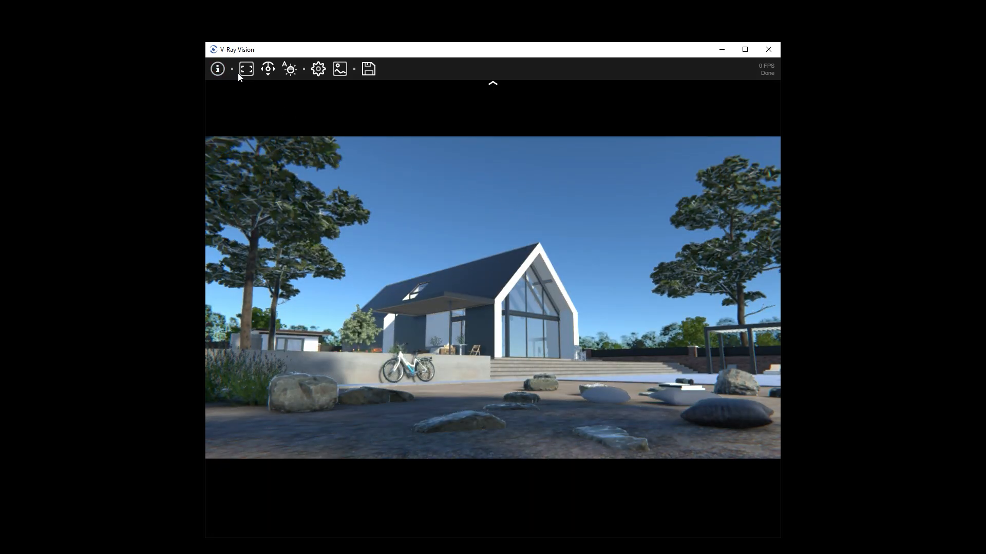
Review exposure, contrast, saturation, temperature and tint in the standalone viewer's Color Corrections
left_click(339, 69)
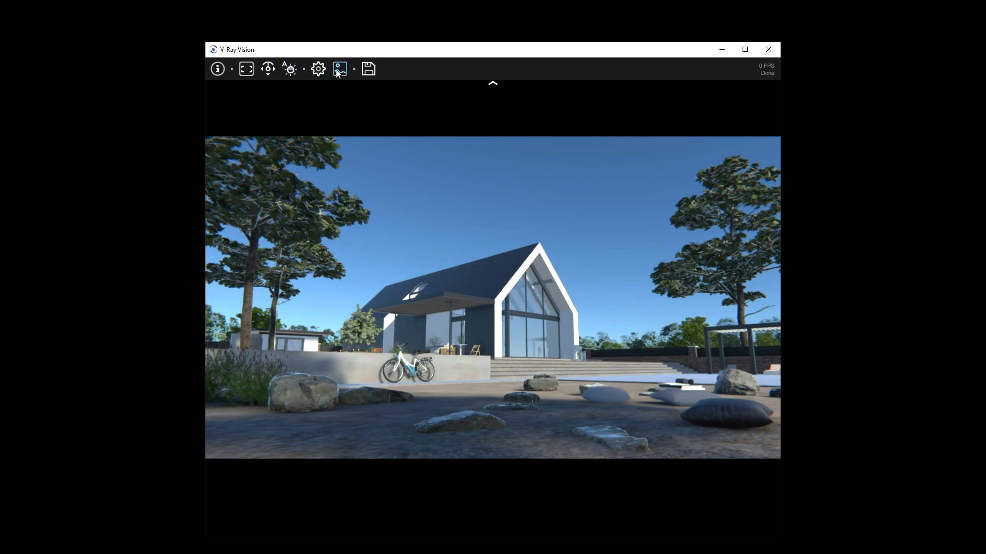
left_click(340, 68)
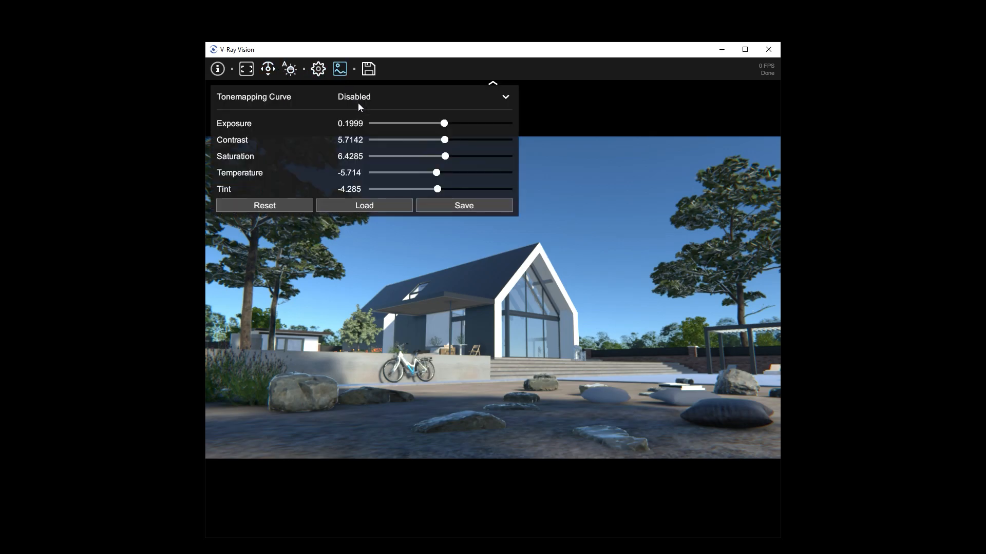
mouse_move(434, 213)
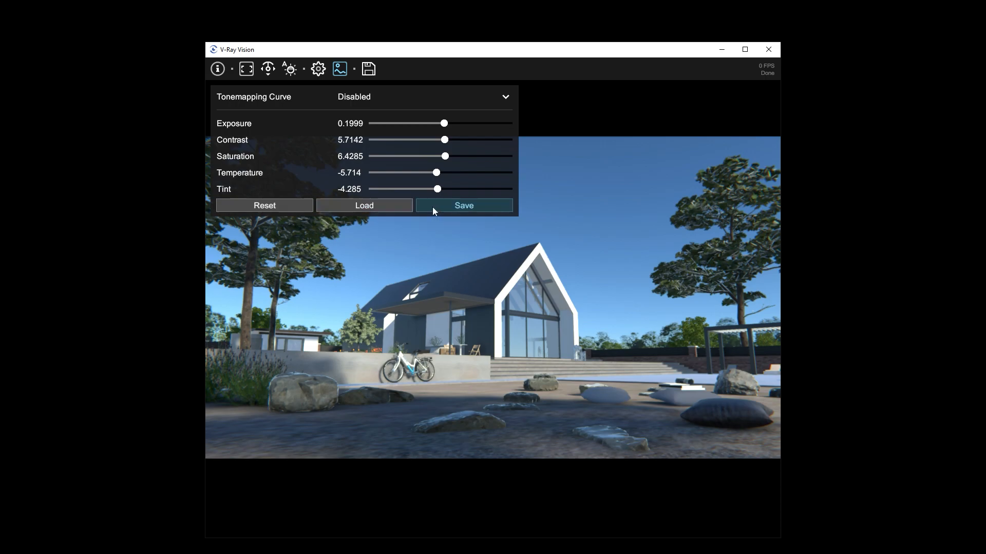
mouse_move(379, 109)
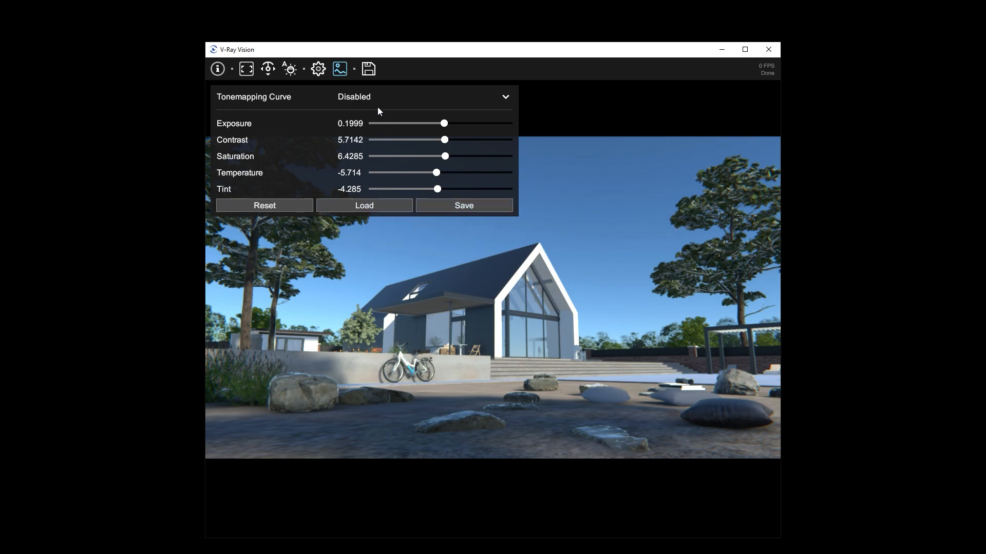
left_click(368, 69)
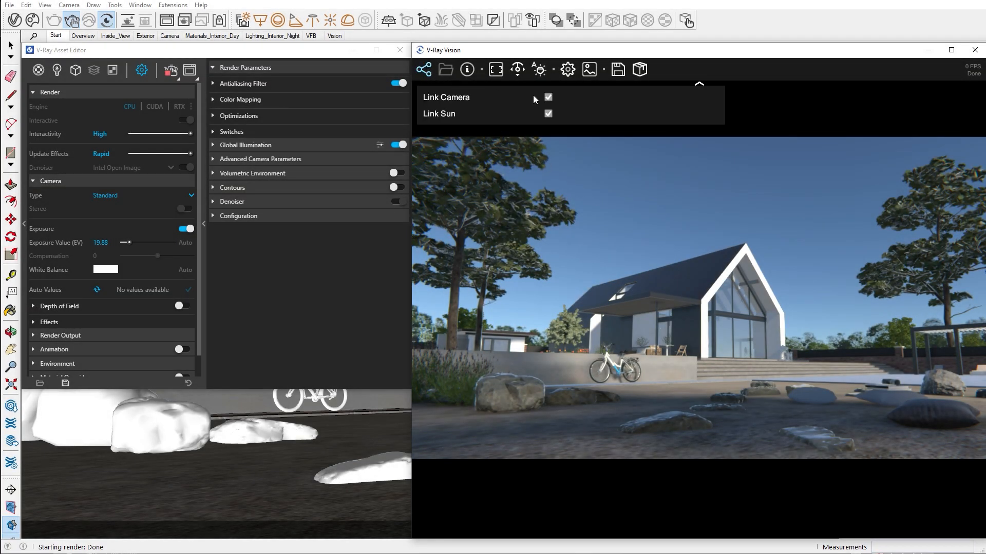
Draw a rectangle over the dirt patch, push/pull it into a box, and make it a component
left_click(547, 97)
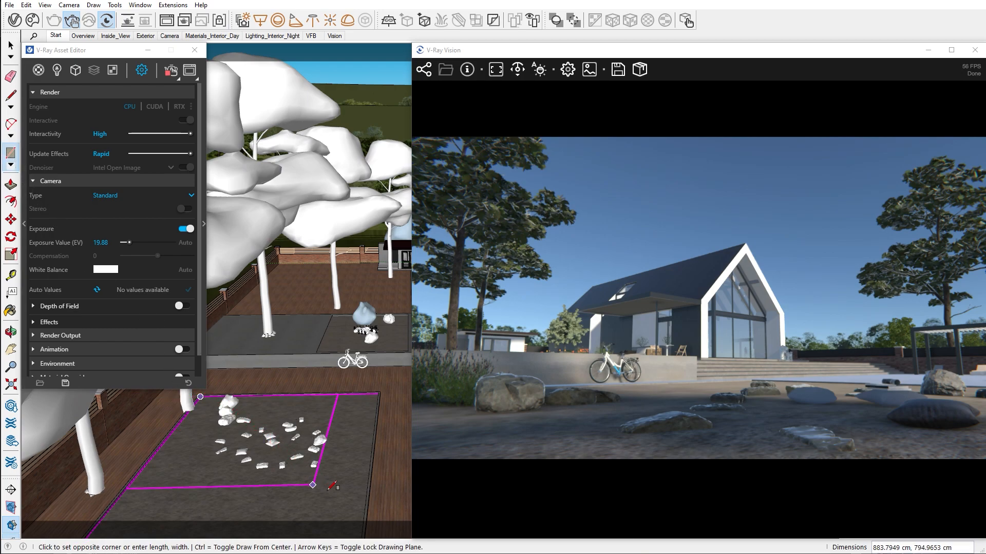
mouse_move(364, 526)
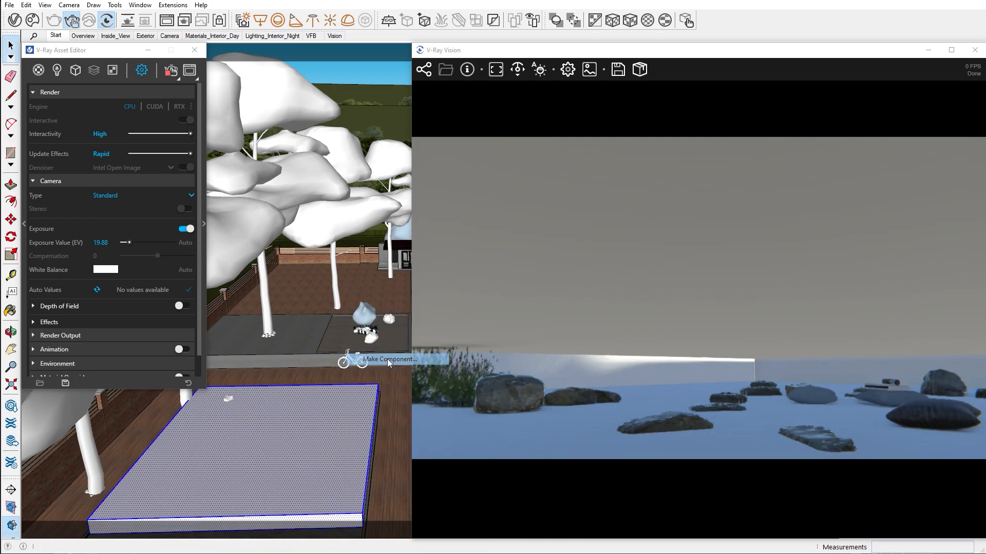
left_click(388, 359)
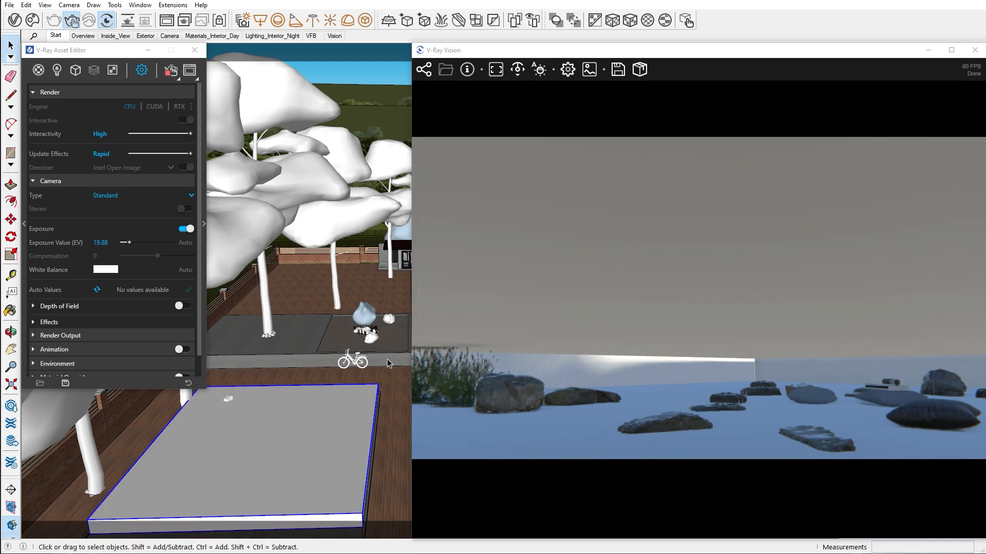
mouse_move(347, 416)
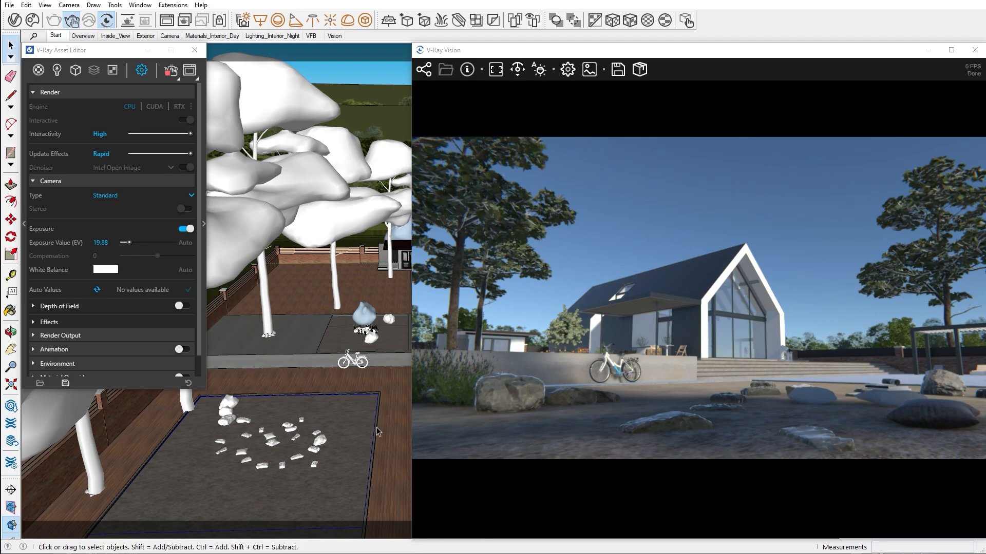
Change the Generic material's diffuse colour to a desaturated green
left_click(441, 19)
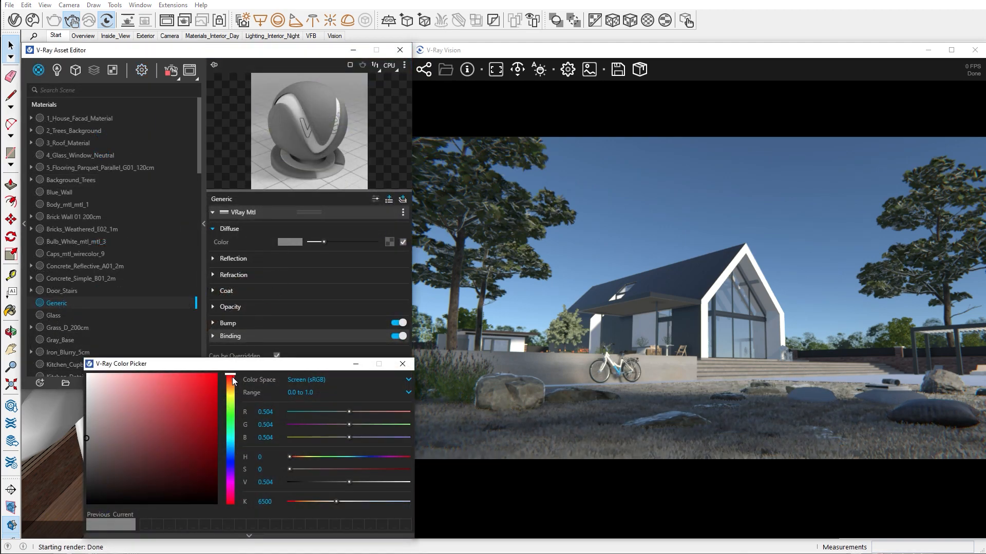
left_click_drag(232, 381, 232, 406)
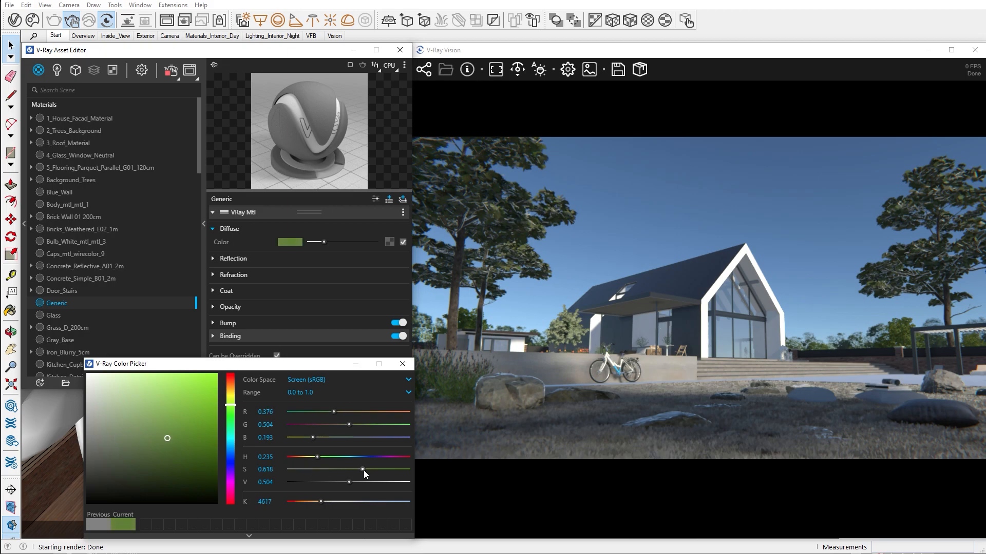
left_click_drag(363, 470, 349, 471)
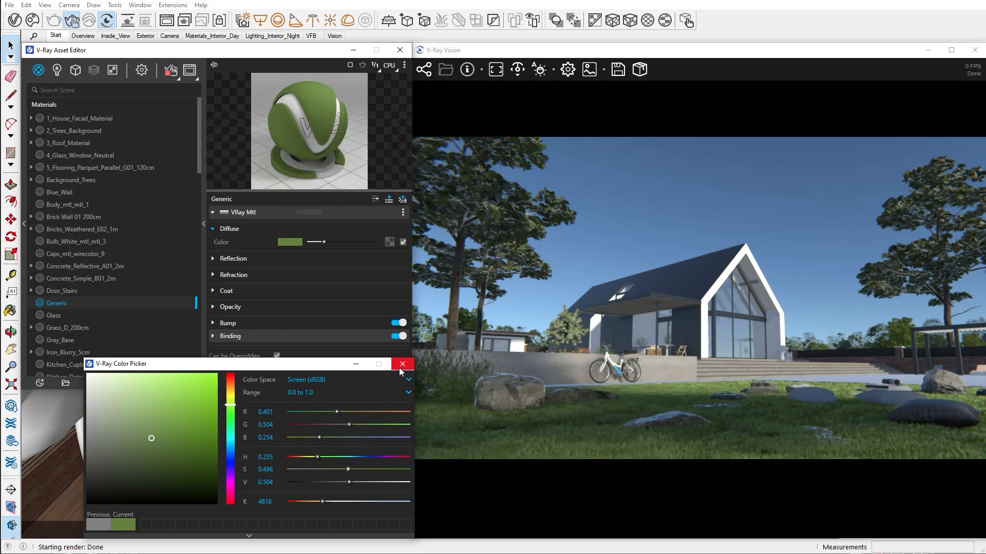
left_click(402, 364)
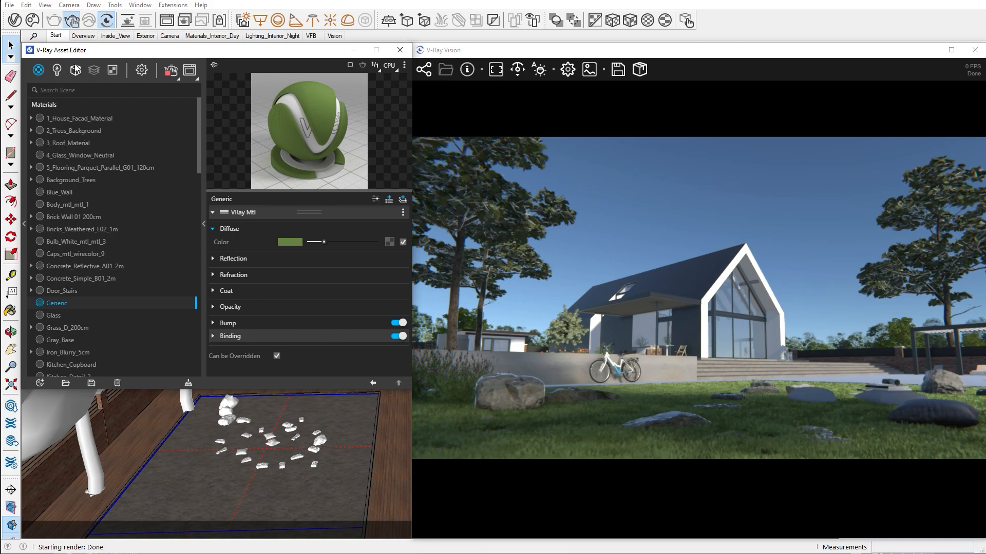
Assign Noise A to the Fur density map and lower its frequency to 2.5
left_click(75, 70)
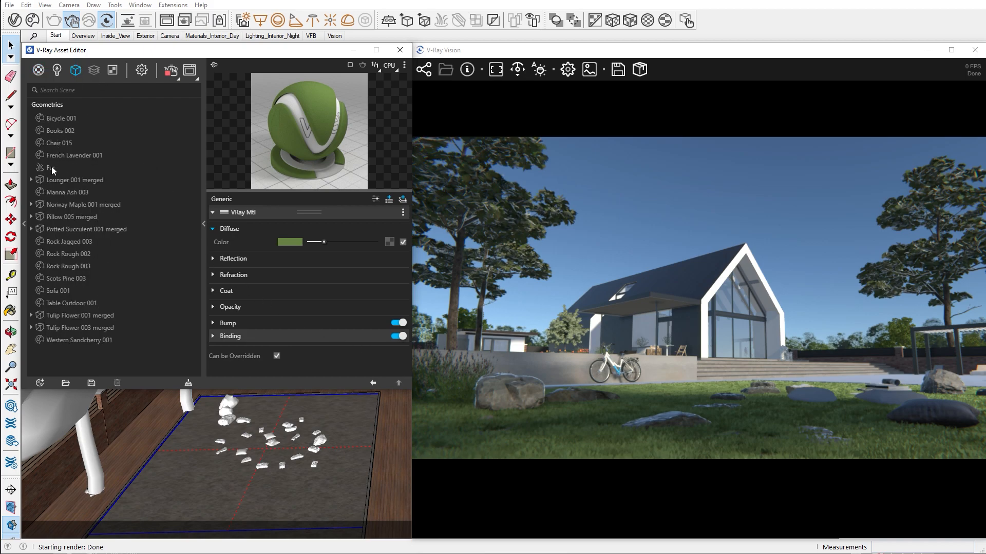
left_click(47, 167)
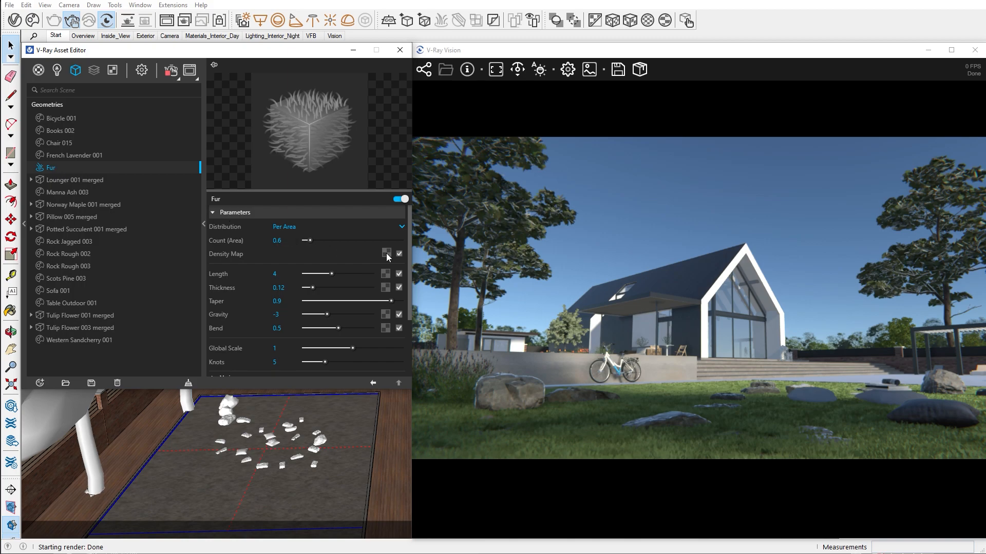
left_click(386, 254)
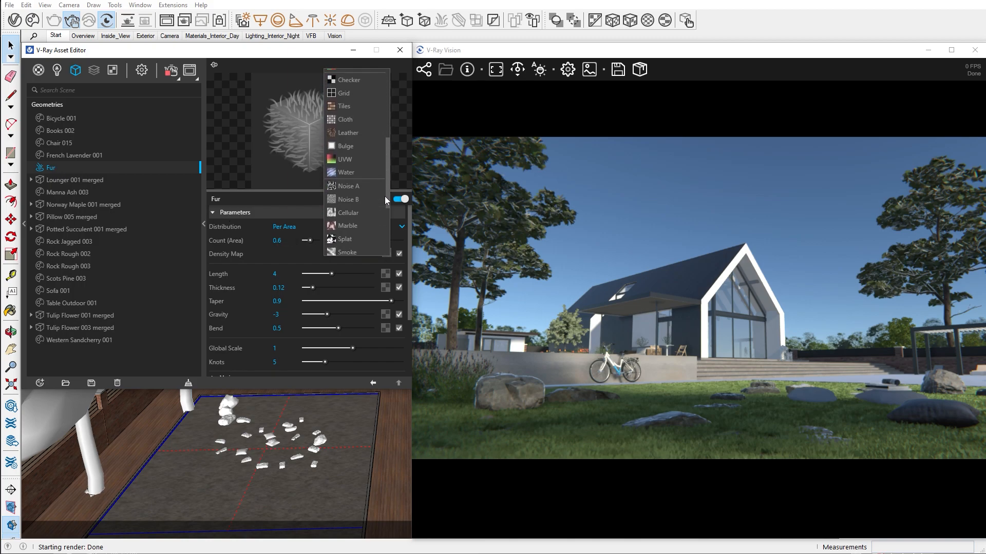
scroll("down", 3)
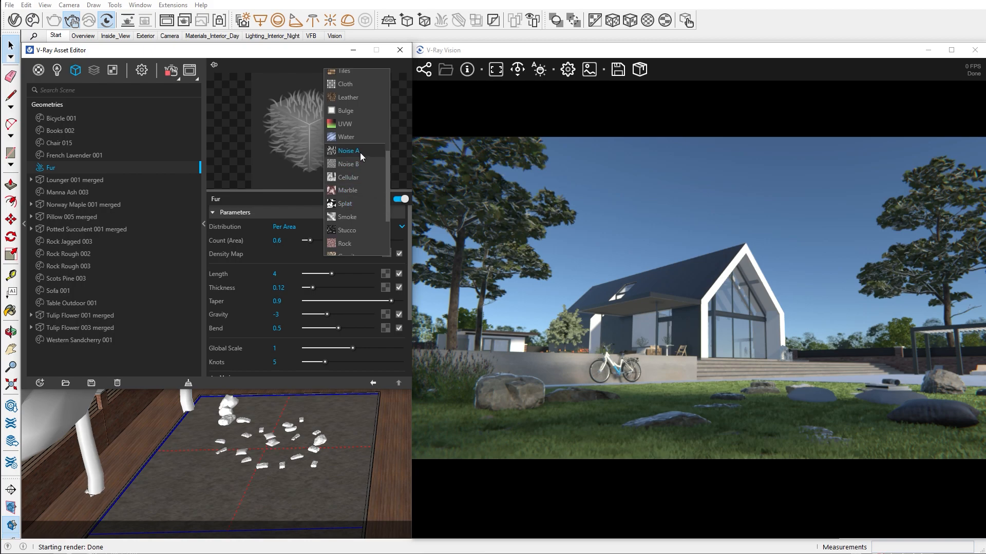
left_click(349, 151)
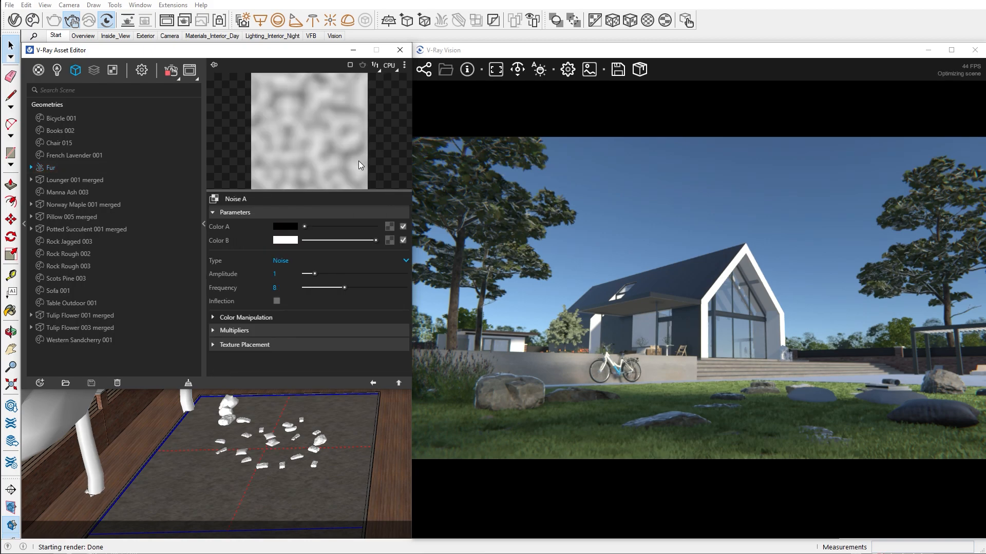
left_click_drag(343, 288, 314, 287)
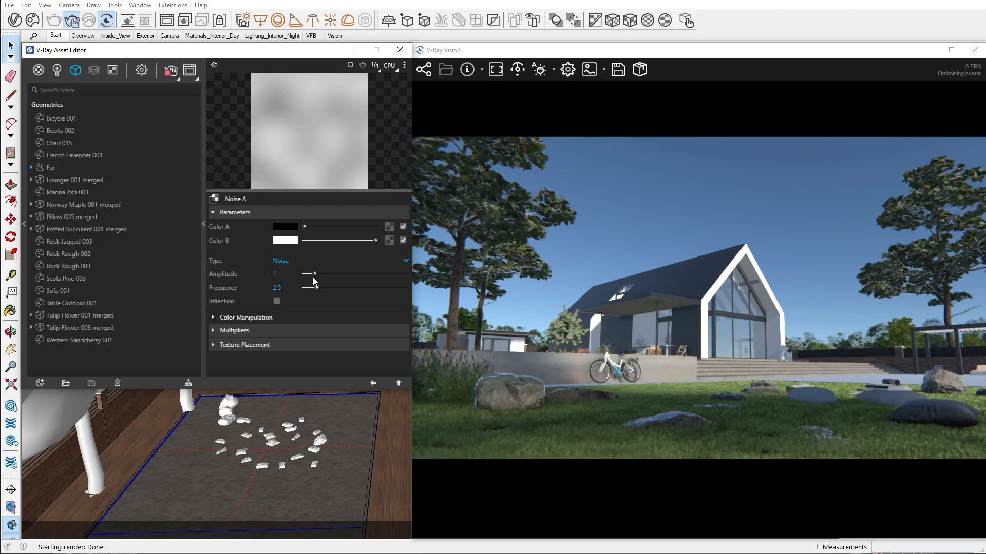